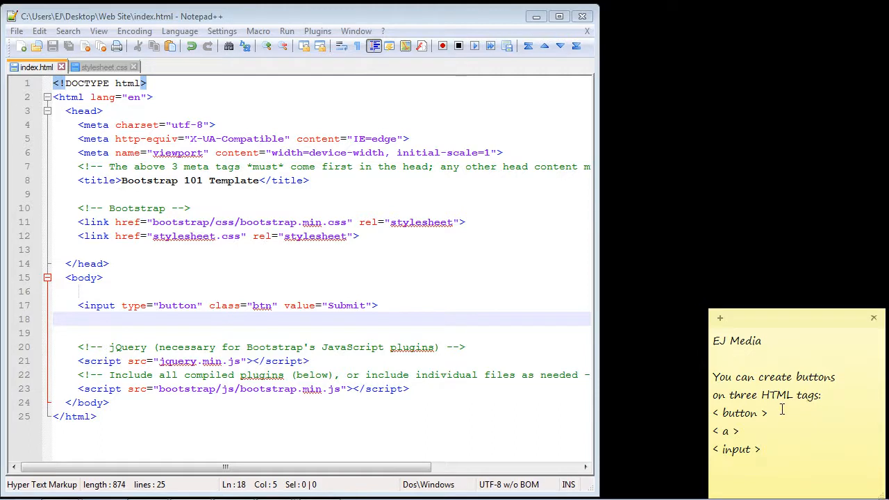
- Check stylesheet.css, then select the Submit input line 17 in index.html
{"action": "double_click", "coordinate": [724, 430]}
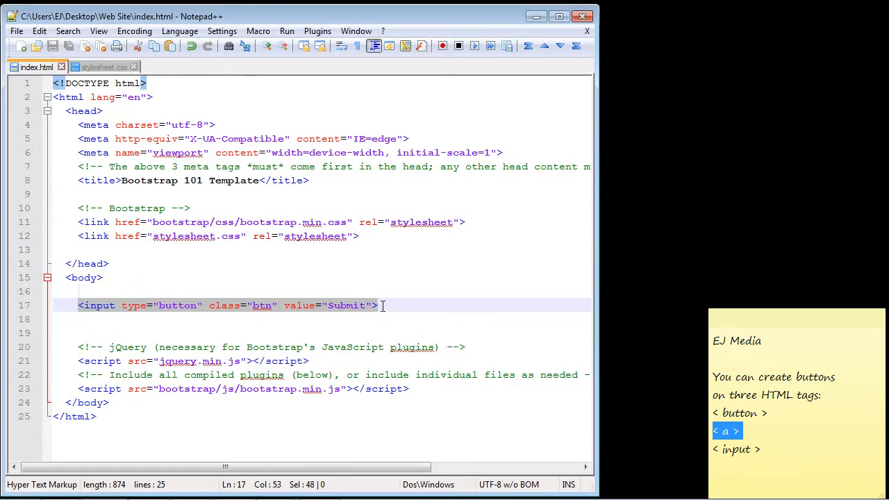
{"action": "double_click", "coordinate": [179, 306]}
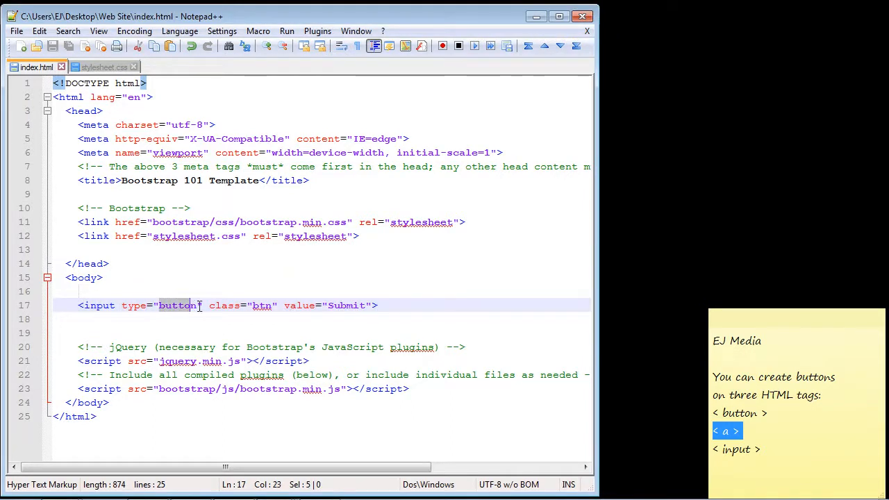
{"action": "left_click", "coordinate": [273, 306]}
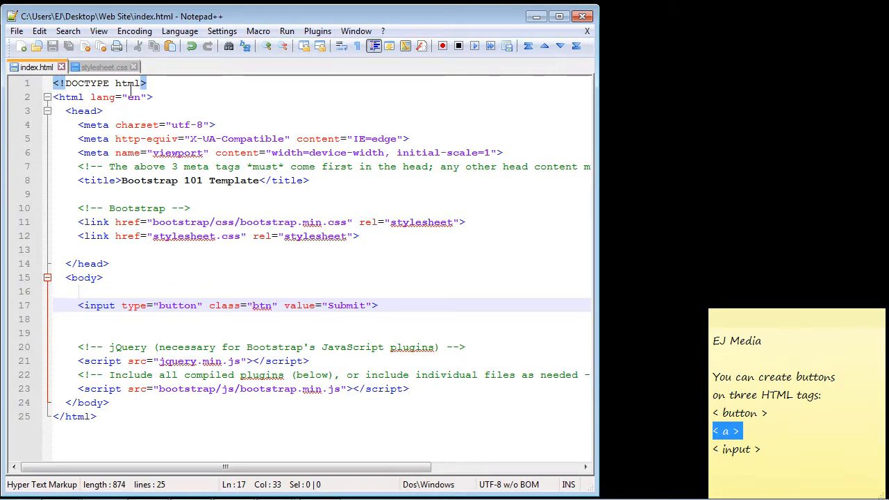
{"action": "left_click", "coordinate": [103, 67]}
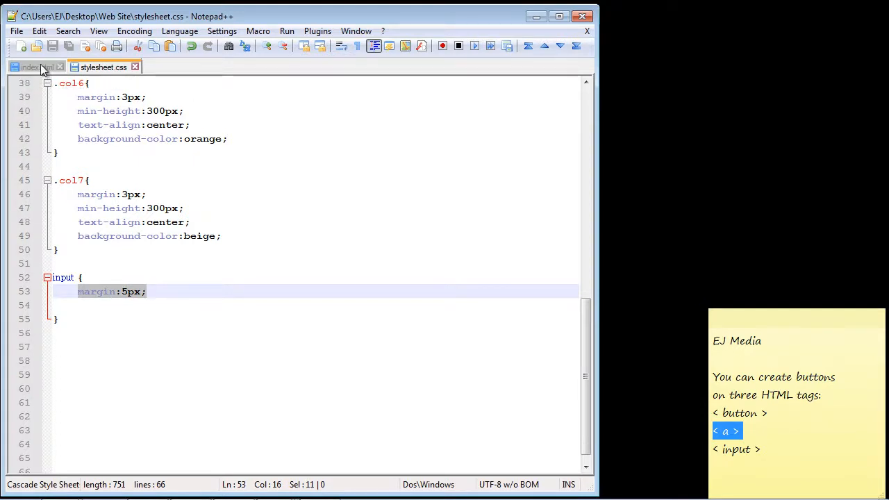
{"action": "left_click", "coordinate": [31, 67]}
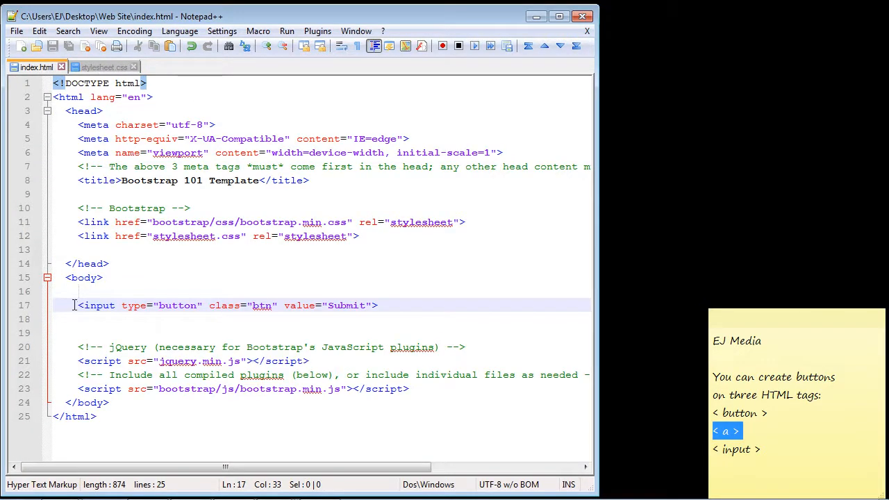
{"action": "left_click_drag", "start_coordinate": [78, 305], "coordinate": [378, 306]}
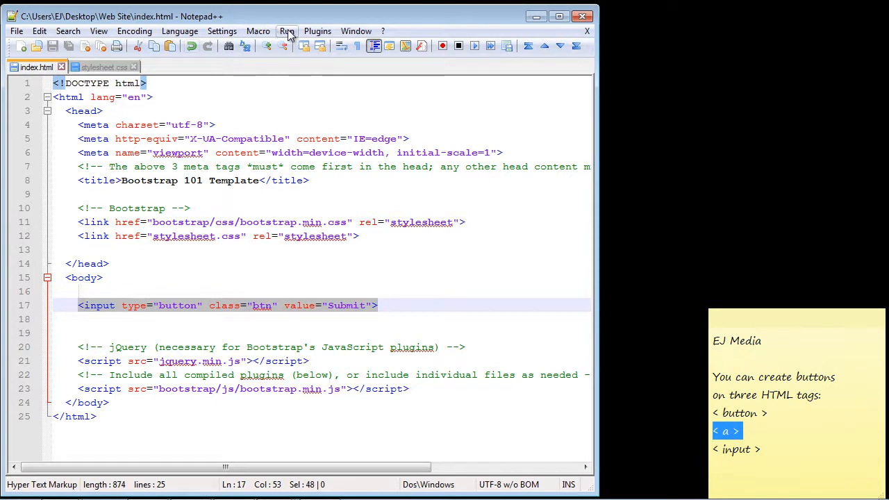
- Preview the page in Chrome and start typing the btn-default class
{"action": "left_click", "coordinate": [286, 30]}
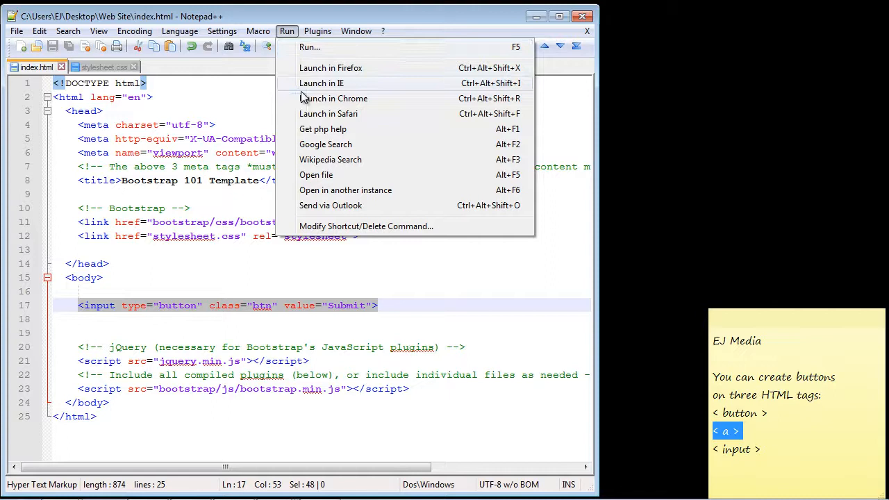
{"action": "left_click", "coordinate": [333, 98]}
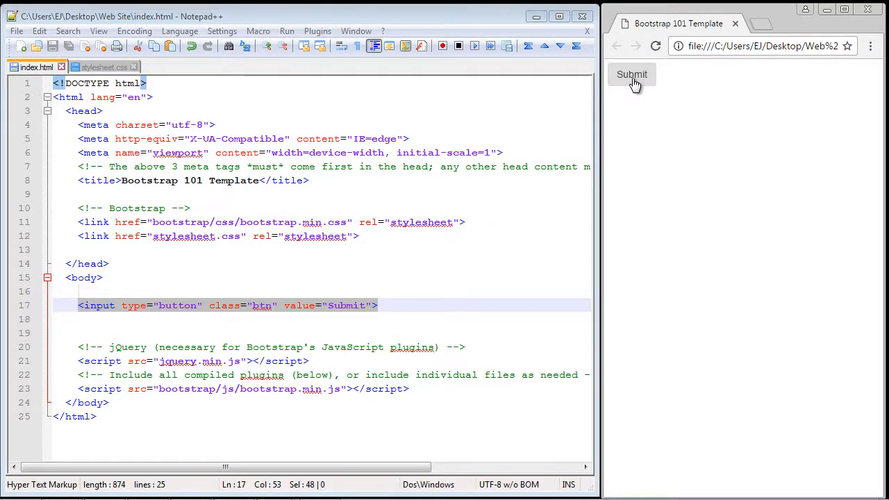
{"action": "mouse_move", "coordinate": [626, 89]}
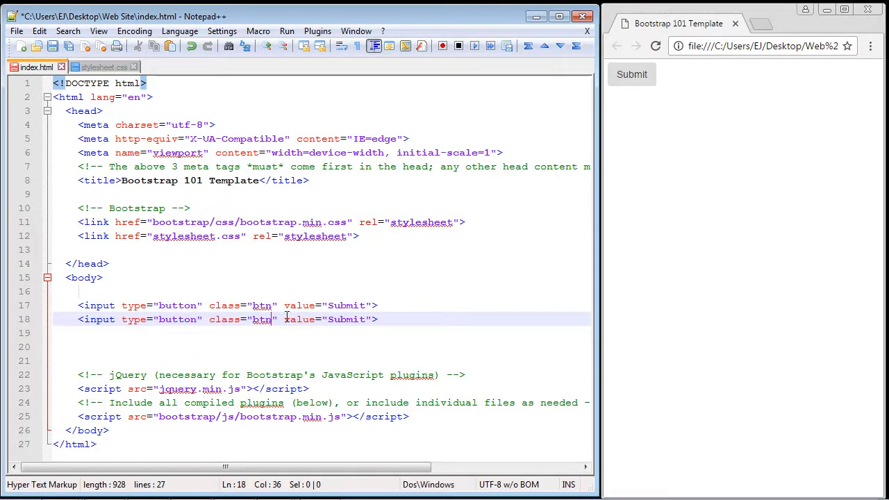
{"action": "type", "text": "b"}
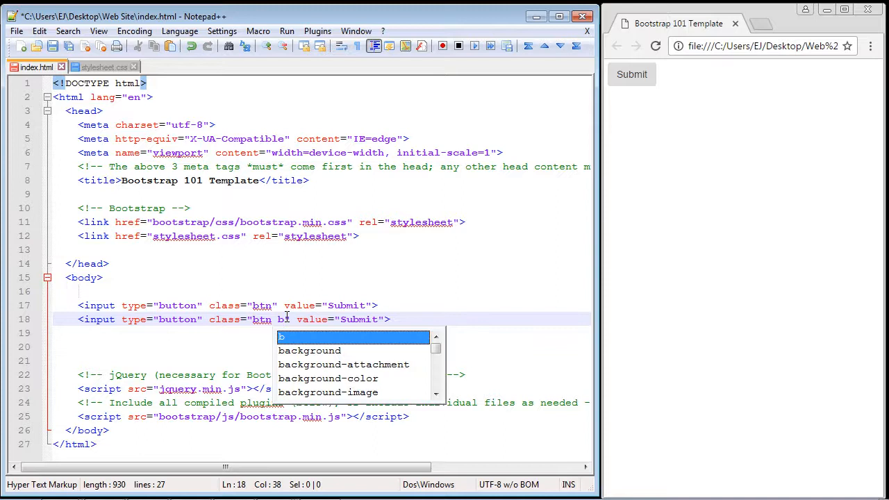
{"action": "type", "text": "tn-default"}
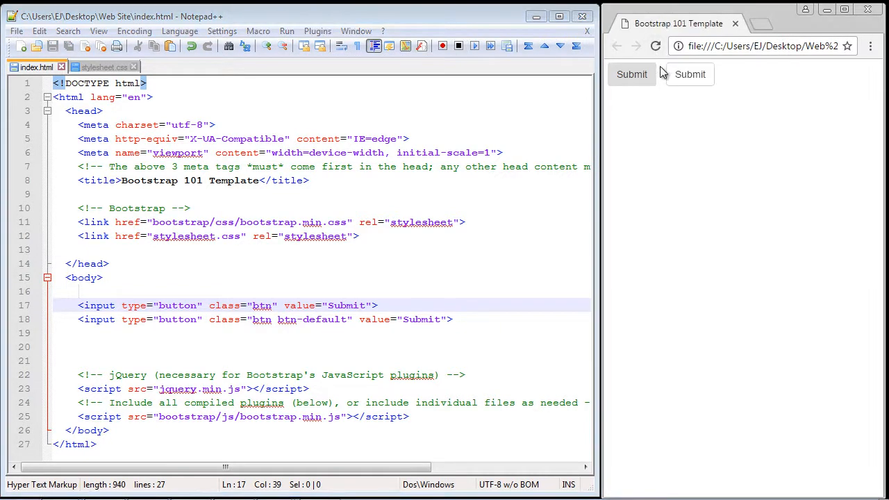
{"action": "mouse_move", "coordinate": [689, 74]}
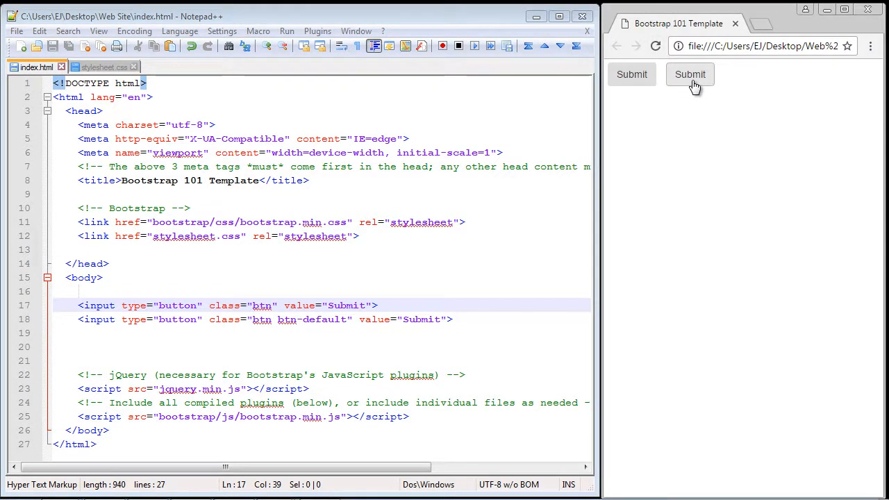
{"action": "mouse_move", "coordinate": [693, 97]}
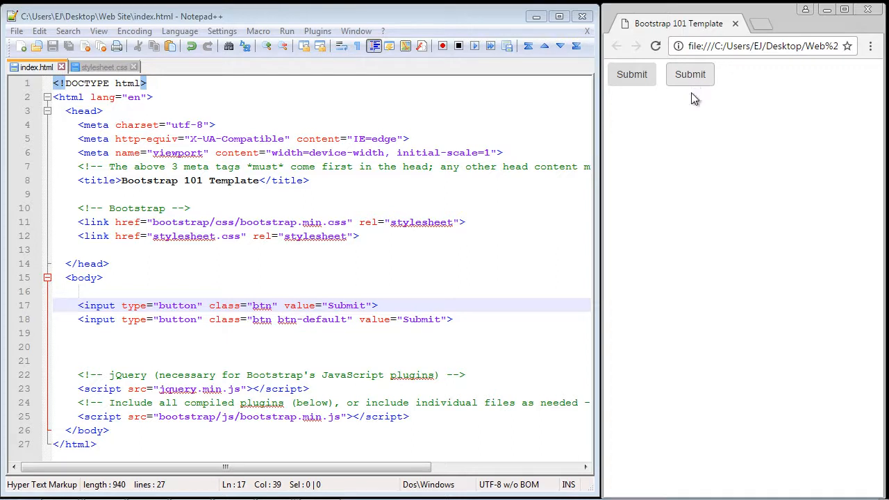
{"action": "mouse_move", "coordinate": [722, 78]}
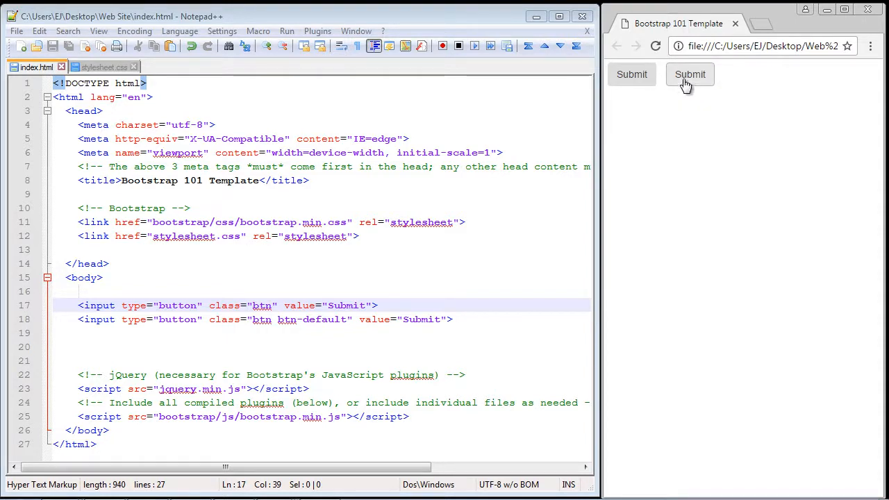
{"action": "mouse_move", "coordinate": [687, 105]}
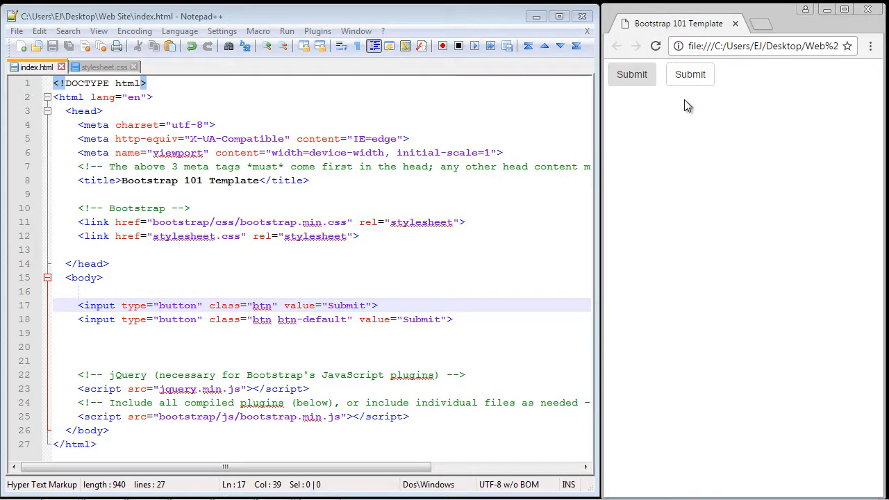
- Add a new line with another btn-default Submit input below the existing one
{"action": "left_click", "coordinate": [378, 305]}
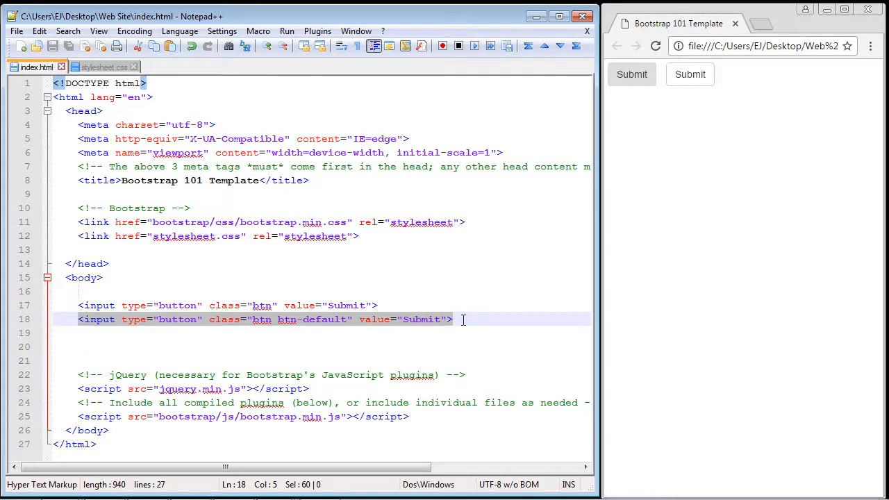
{"action": "left_click", "coordinate": [452, 320]}
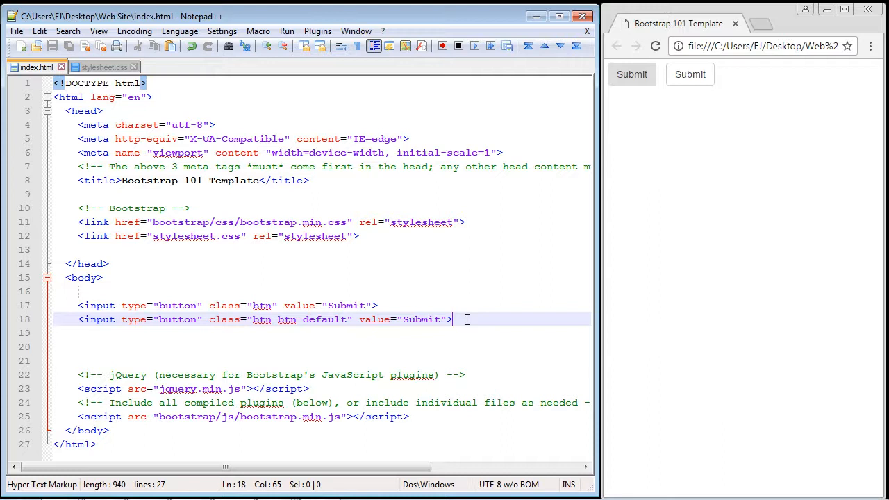
{"action": "key", "text": "enter"}
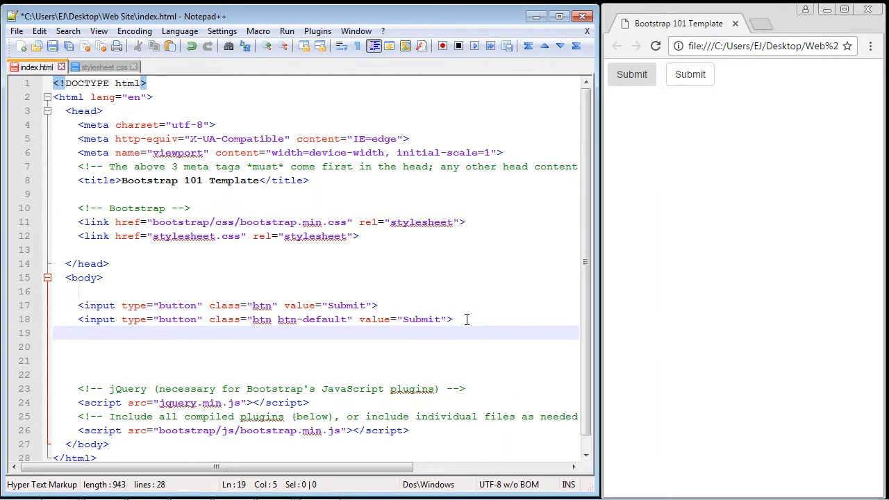
{"action": "type", "text": "<input type=\"button\" class=\"btn btn-default\" value=\"Submit\">"}
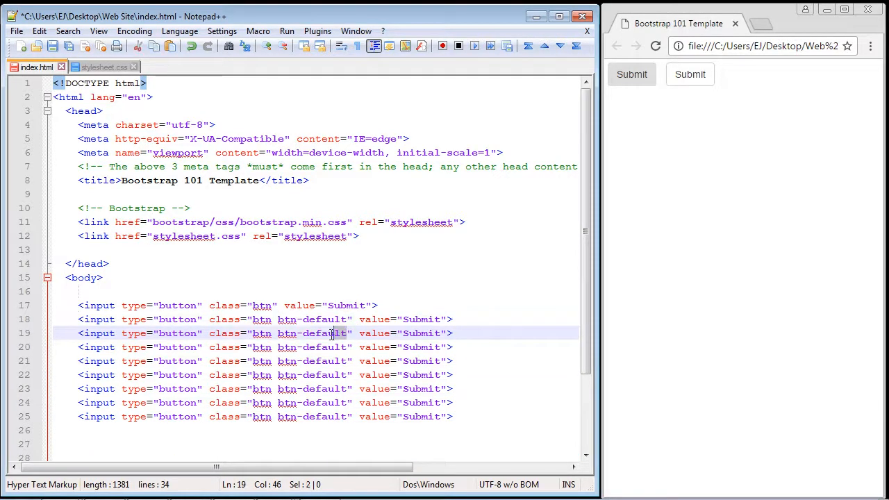
- Change the default suffix to primary on line 19 and secondary on line 20
{"action": "left_click", "coordinate": [304, 332]}
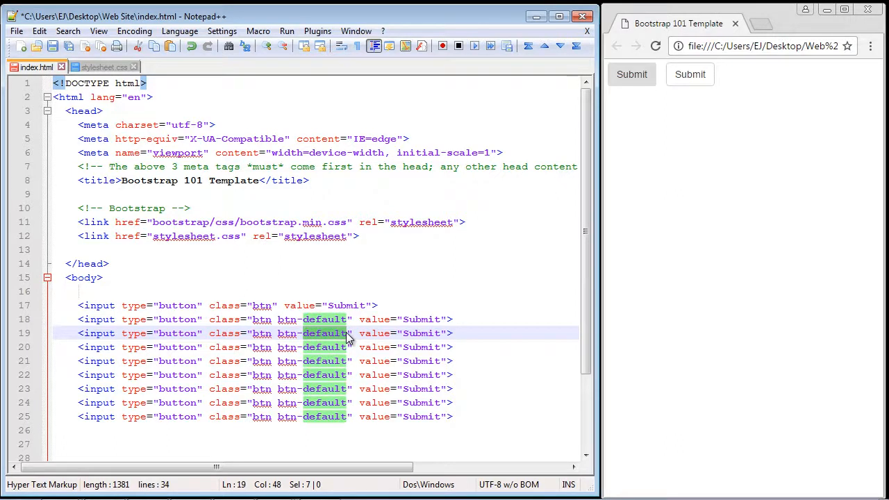
{"action": "type", "text": "primary"}
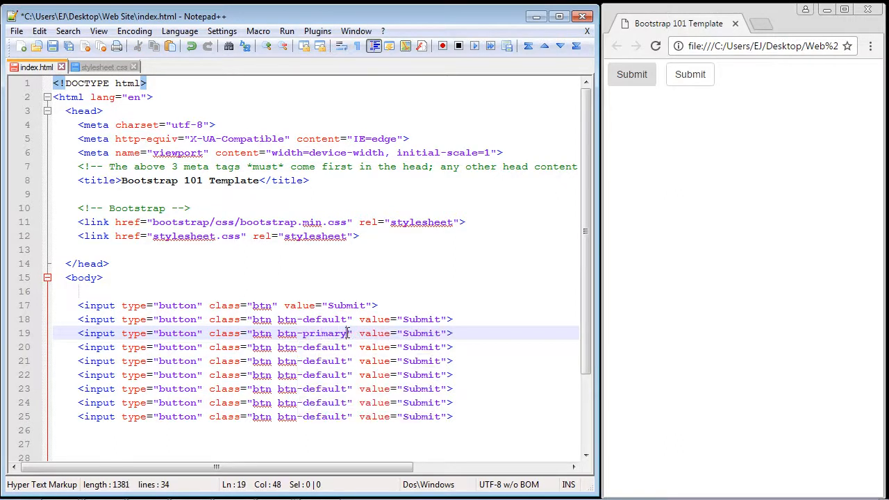
{"action": "double_click", "coordinate": [326, 347]}
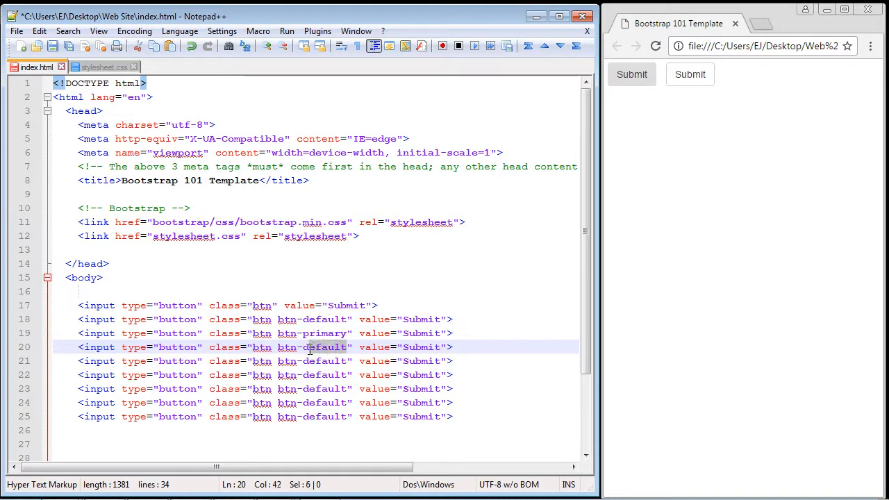
{"action": "double_click", "coordinate": [325, 346]}
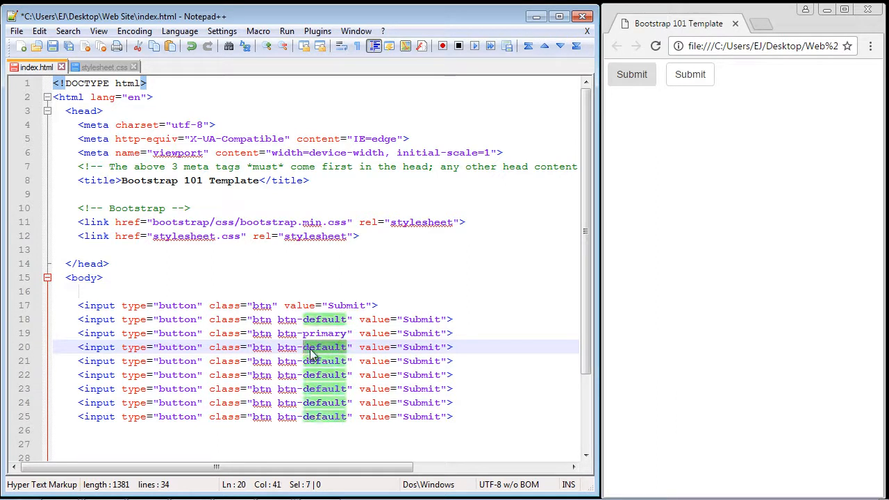
{"action": "type", "text": "secondary"}
{"action": "left_click", "coordinate": [316, 389]}
{"action": "type", "text": "warning"}
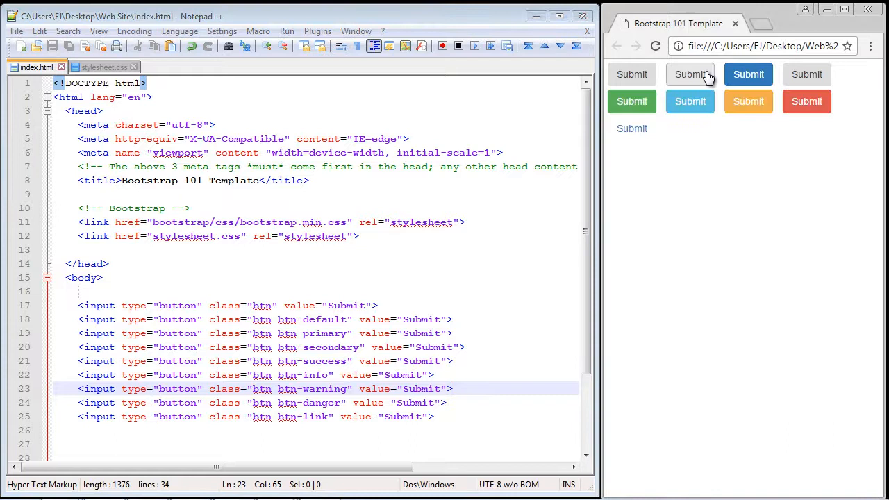
{"action": "mouse_move", "coordinate": [748, 74]}
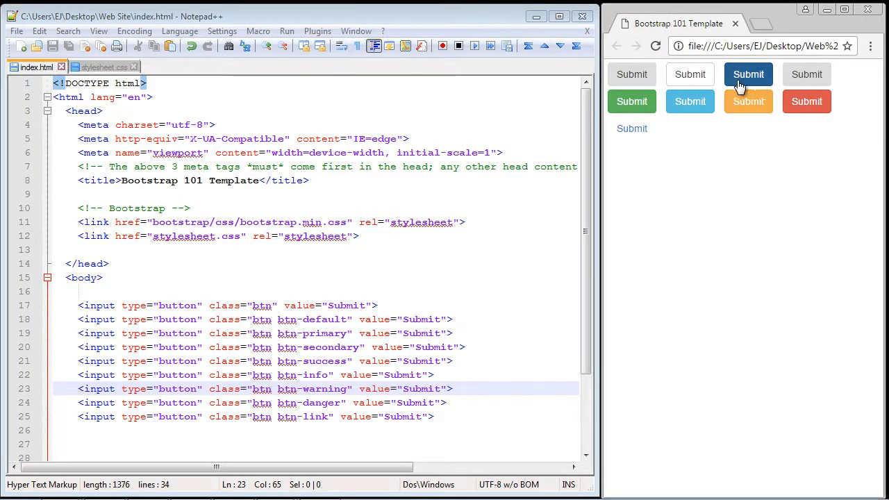
{"action": "mouse_move", "coordinate": [632, 102]}
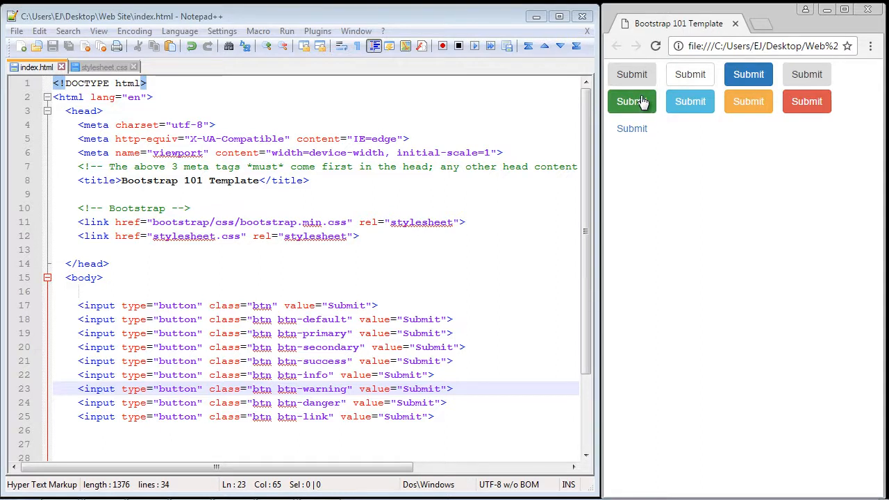
{"action": "mouse_move", "coordinate": [689, 89]}
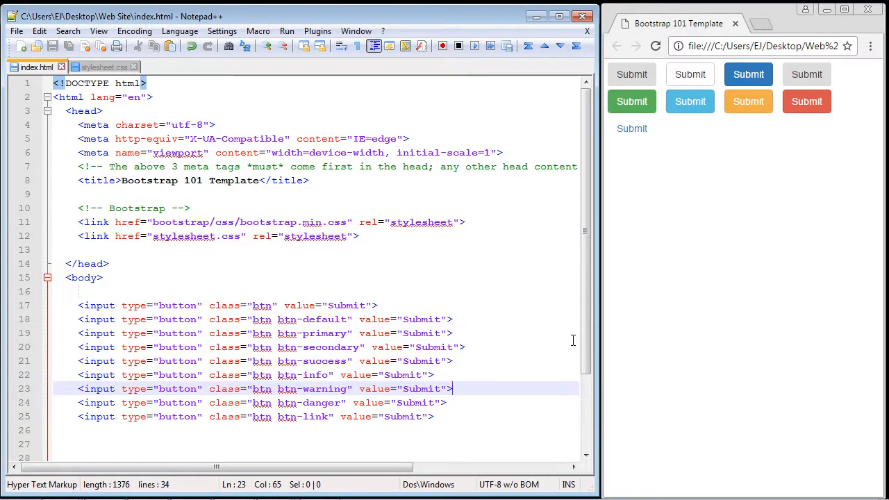
{"action": "mouse_move", "coordinate": [678, 127]}
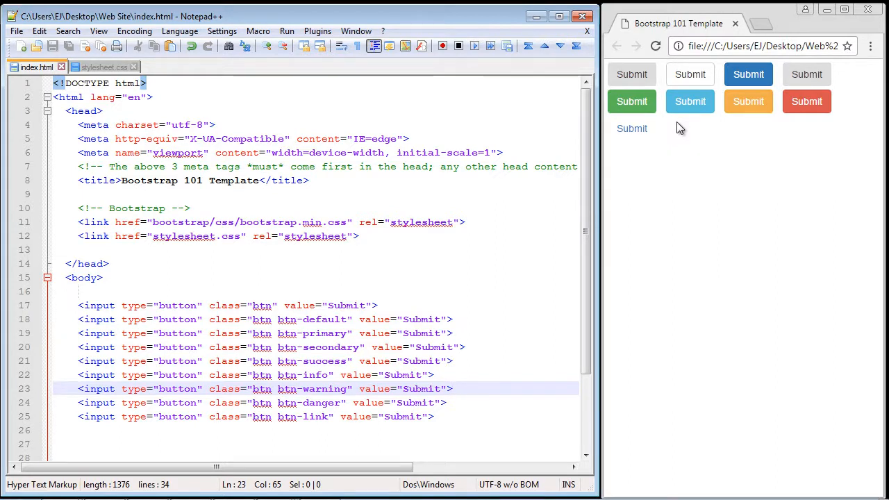
{"action": "mouse_move", "coordinate": [736, 125]}
{"action": "type", "text": "<input type=\"button\" class=\"btn-lg btn-primary\" value=\"Submit\">"}
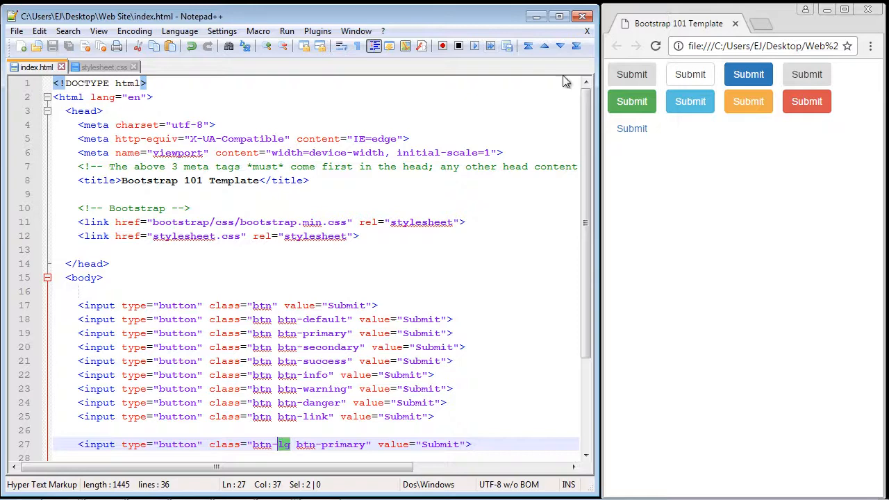
- Reload Chrome to show the large btn-lg btn-primary Submit button
{"action": "left_click", "coordinate": [654, 46]}
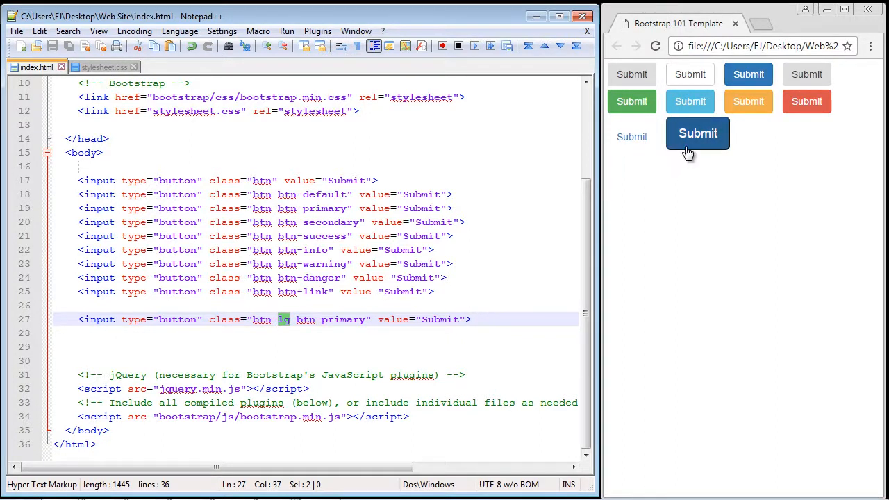
{"action": "mouse_move", "coordinate": [867, 152]}
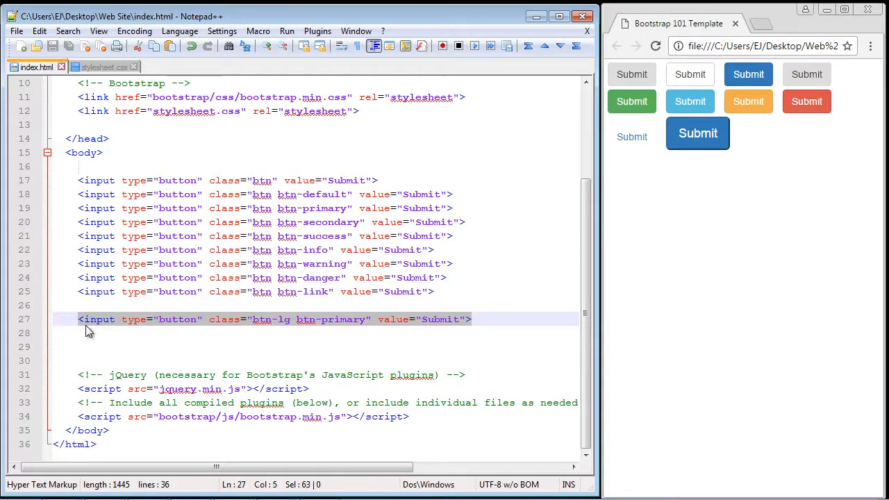
- Add btn-block to the copied large primary button and reload the preview
{"action": "left_click", "coordinate": [472, 318]}
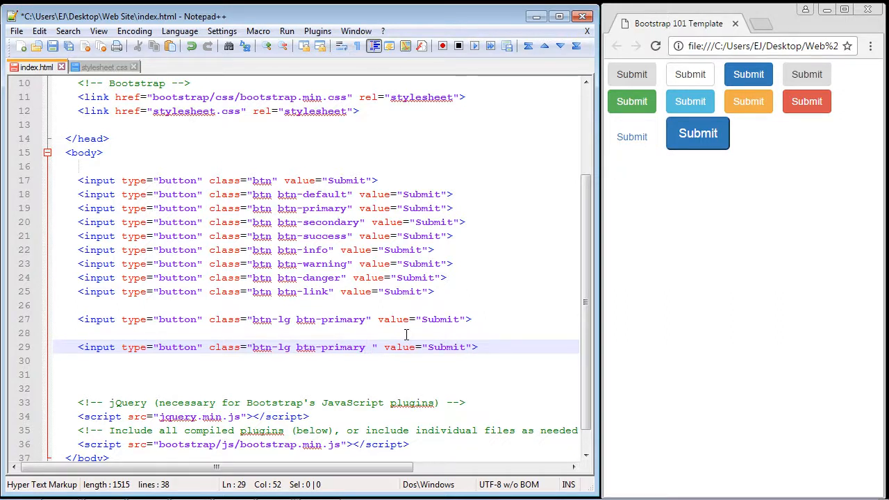
{"action": "type", "text": "btn-block"}
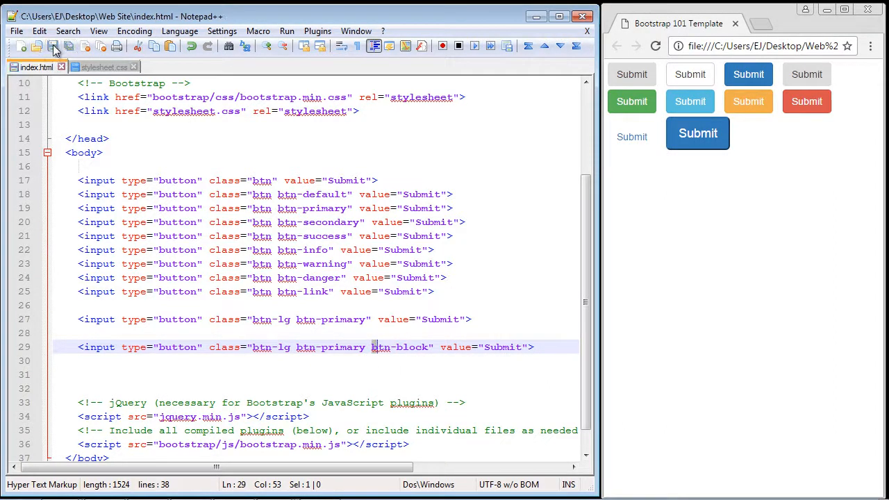
{"action": "left_click", "coordinate": [655, 46]}
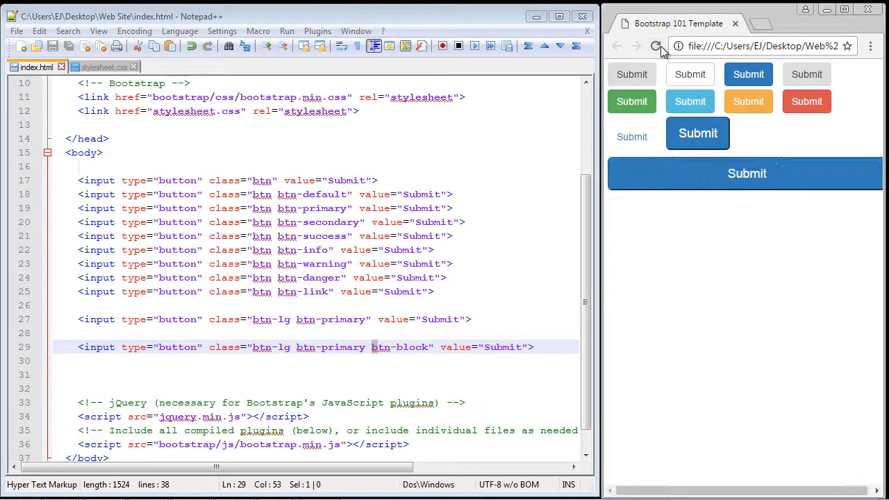
{"action": "mouse_move", "coordinate": [679, 173]}
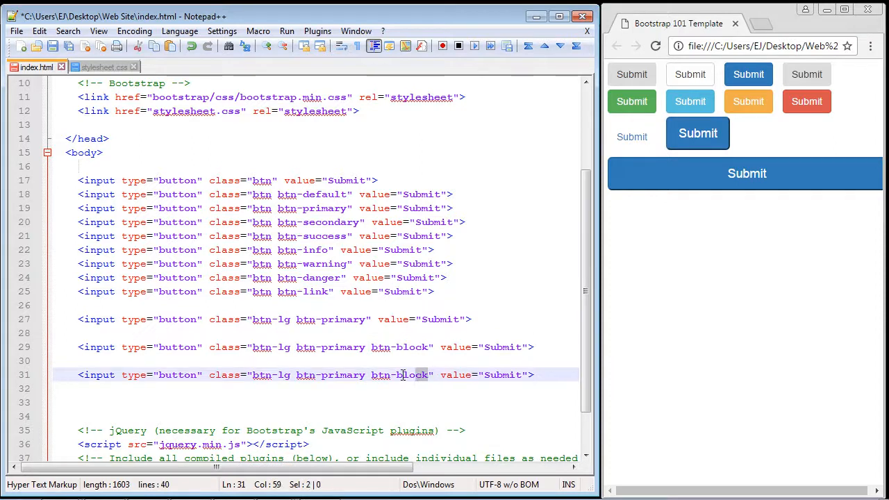
- Type 'active' in place of btn-block on line 31
{"action": "type", "text": "a"}
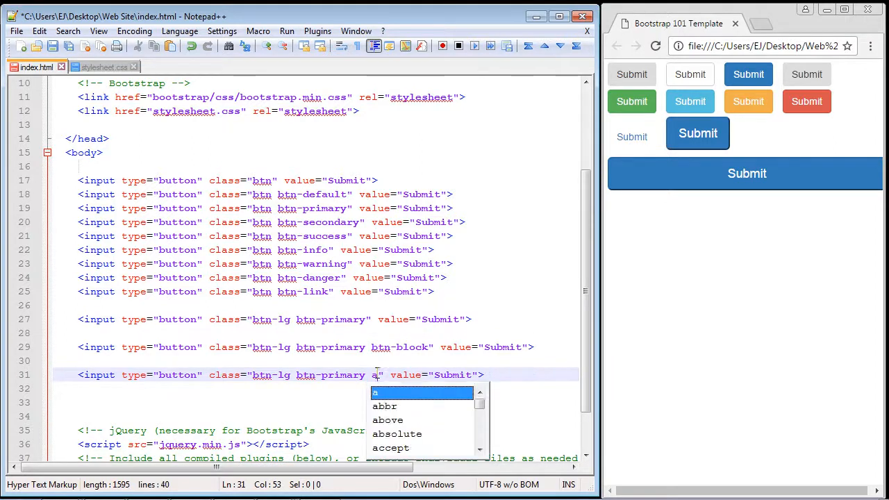
{"action": "type", "text": "ctive"}
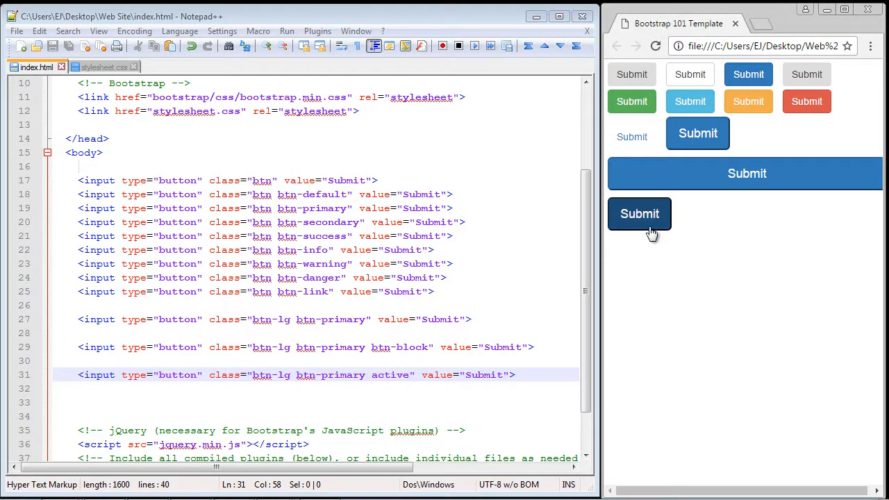
{"action": "mouse_move", "coordinate": [705, 249]}
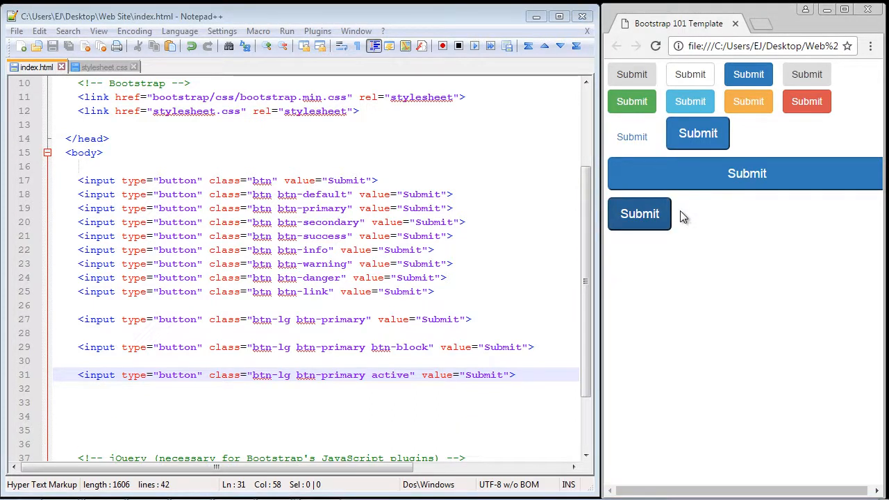
{"action": "mouse_move", "coordinate": [685, 226]}
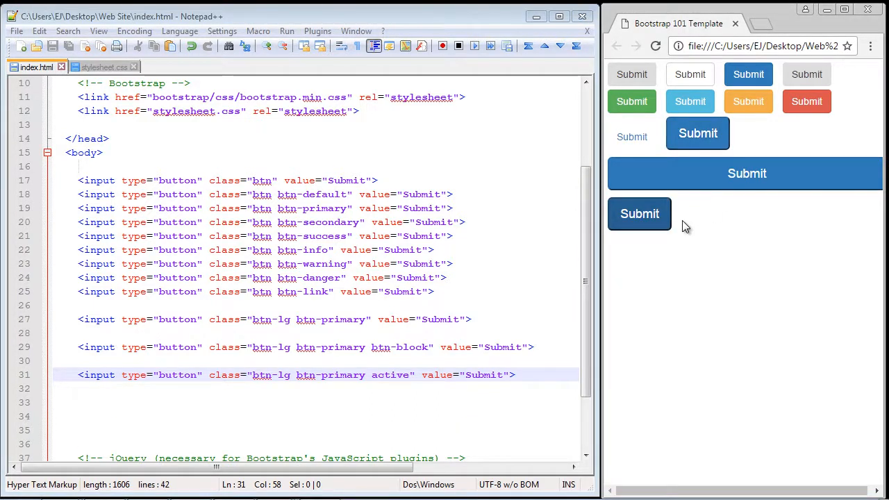
{"action": "mouse_move", "coordinate": [680, 221]}
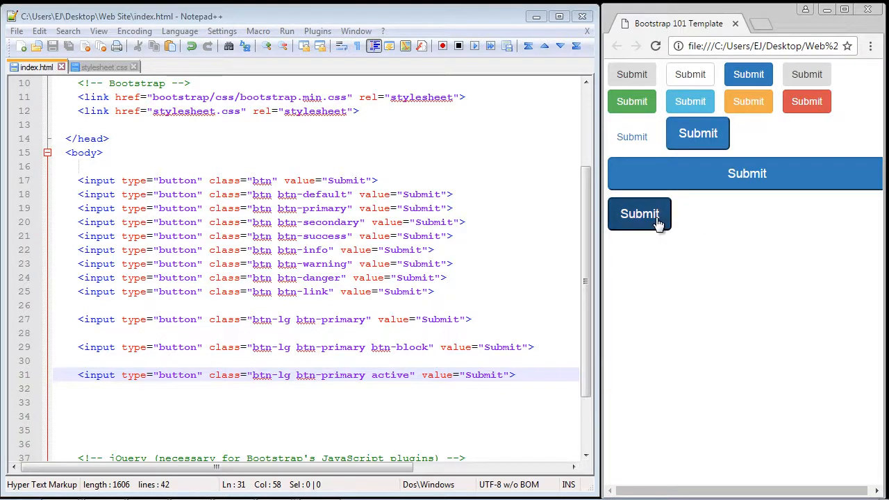
{"action": "mouse_move", "coordinate": [689, 221]}
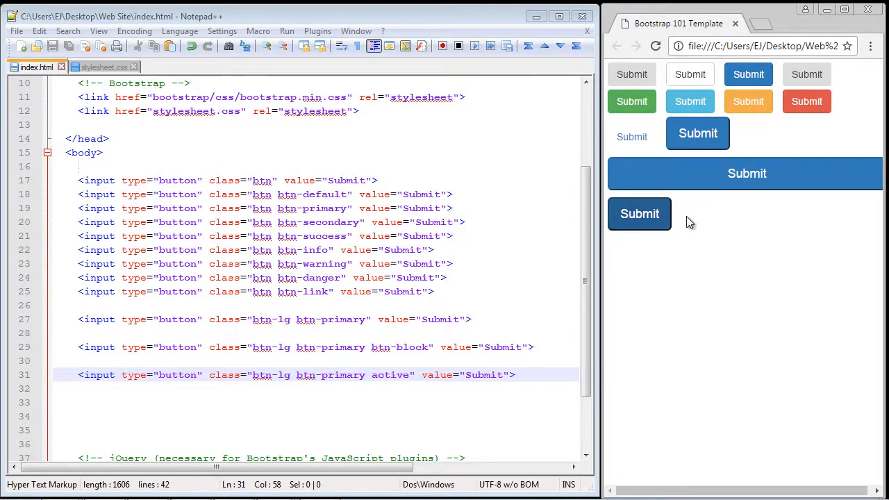
{"action": "mouse_move", "coordinate": [700, 226]}
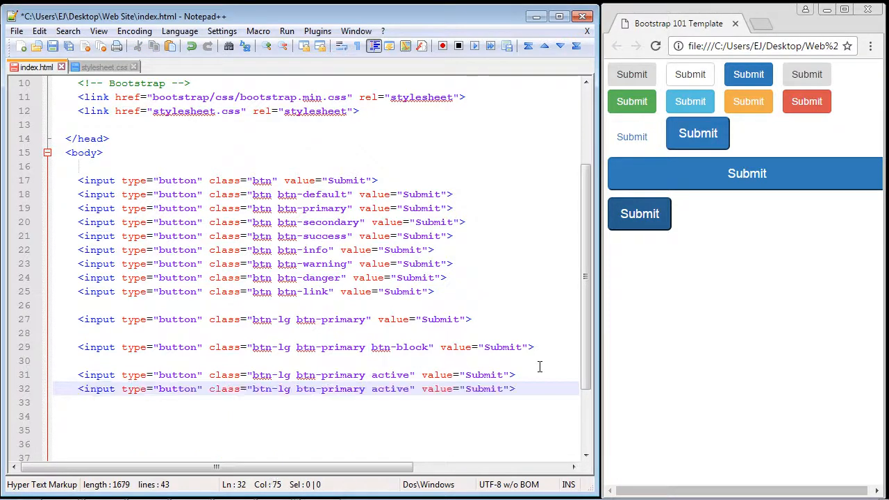
- Replace 'active' with 'disabled' on line 32 and reload Chrome
{"action": "double_click", "coordinate": [391, 388]}
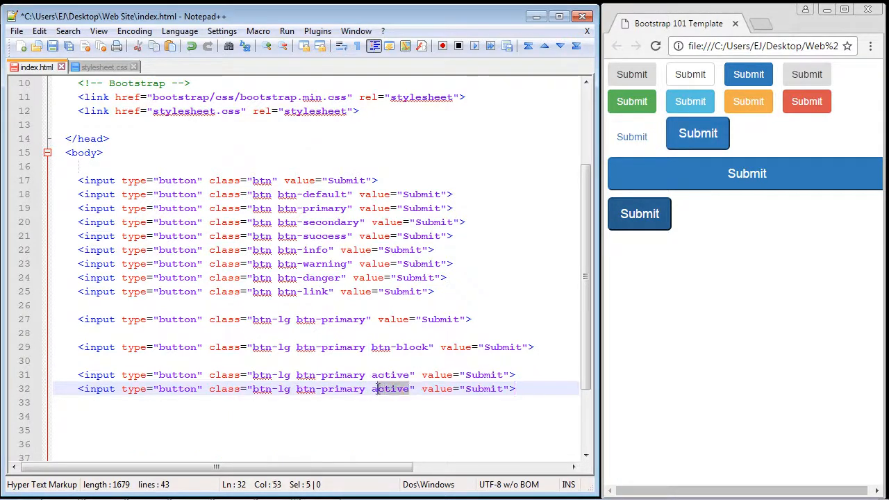
{"action": "type", "text": "disabled"}
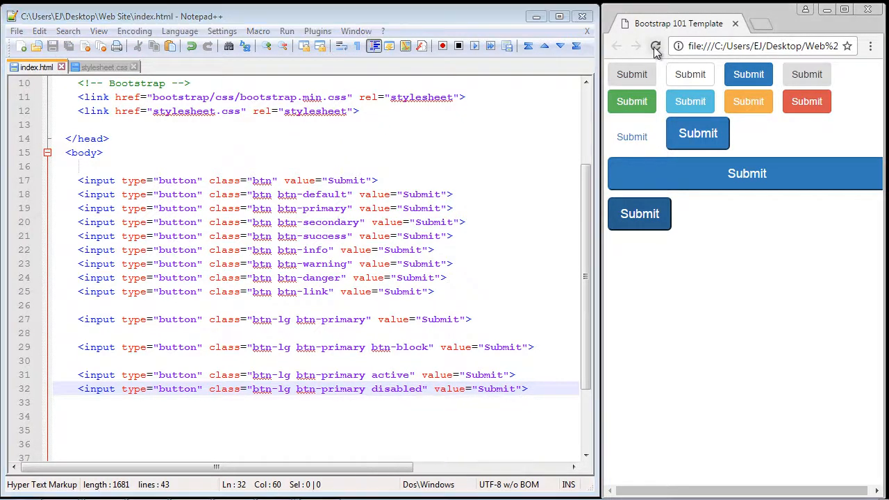
{"action": "left_click", "coordinate": [655, 45]}
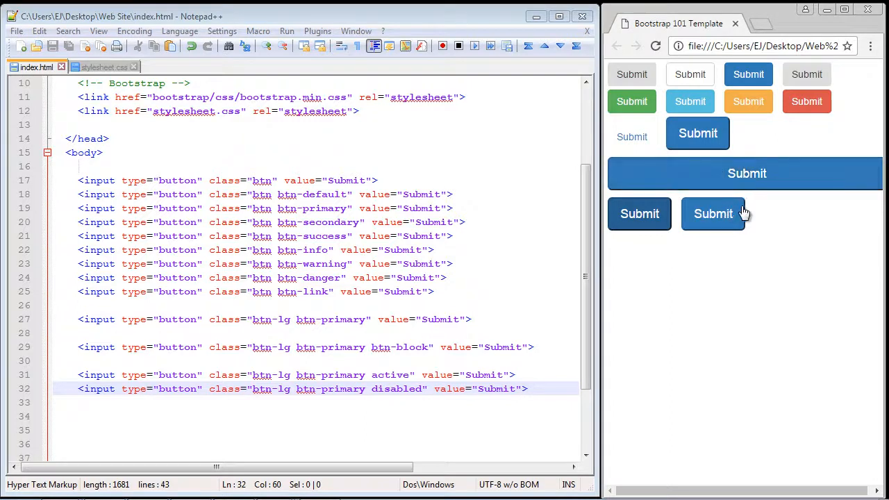